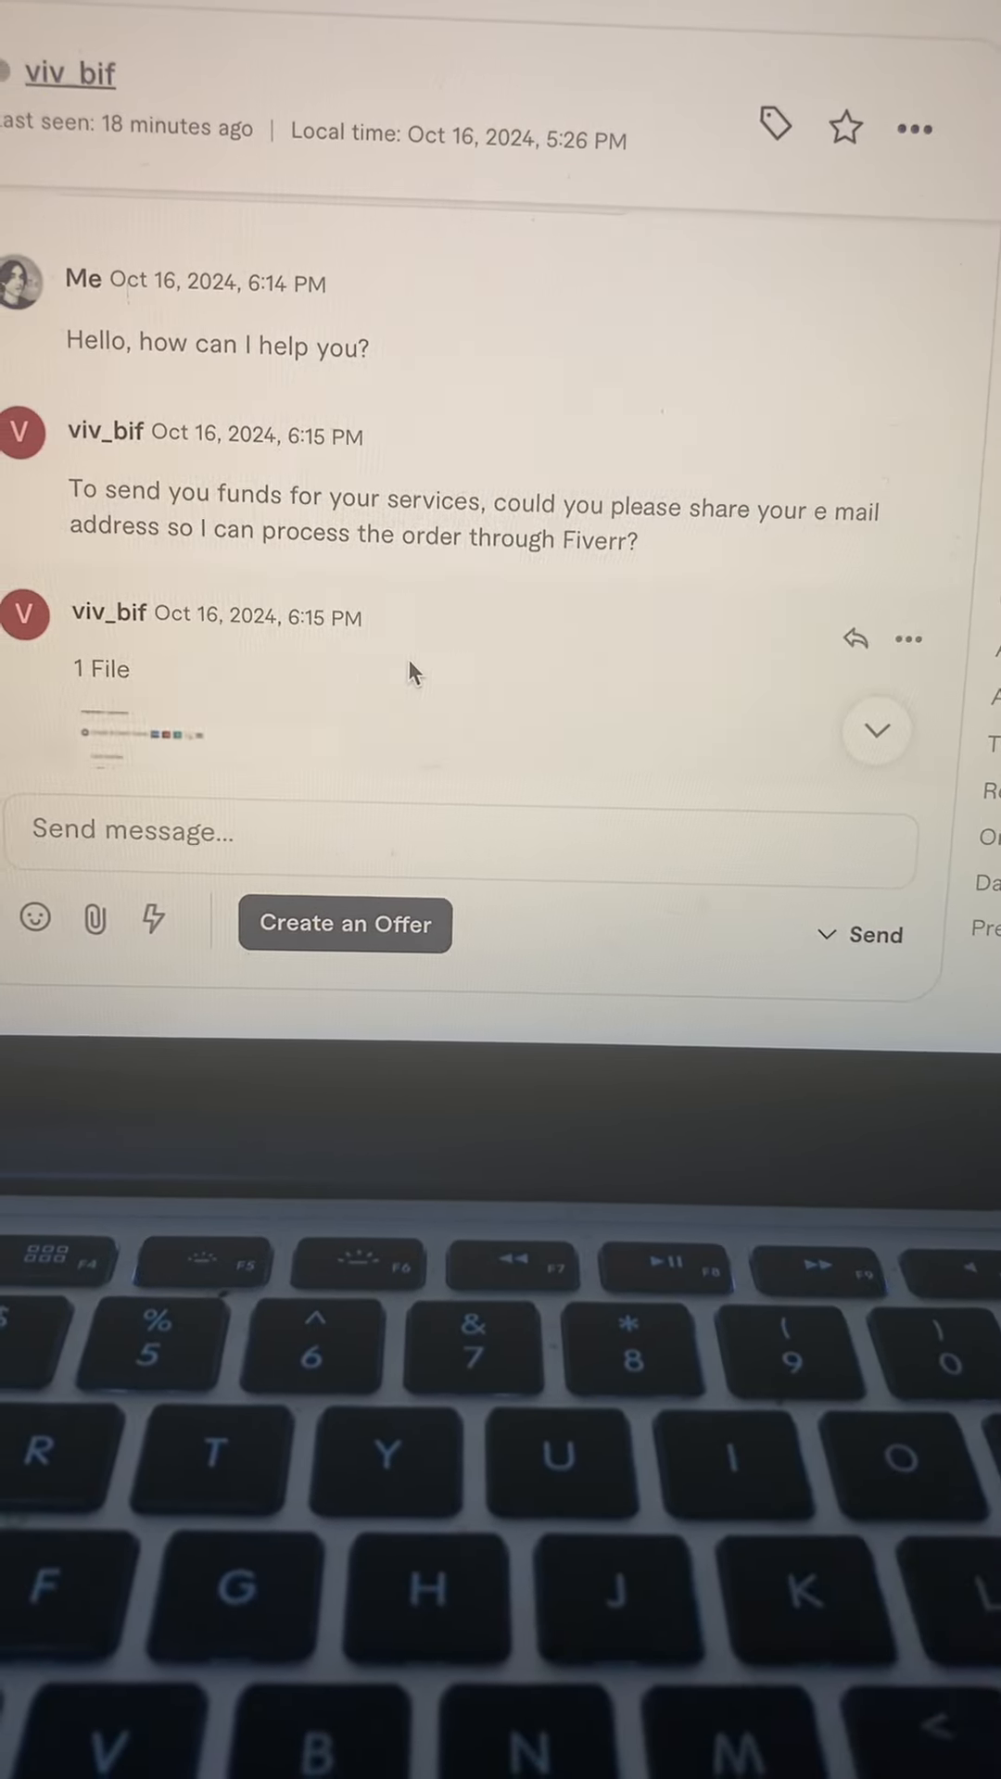
{"action": "scroll", "scroll_direction": "down", "scroll_amount": 3}
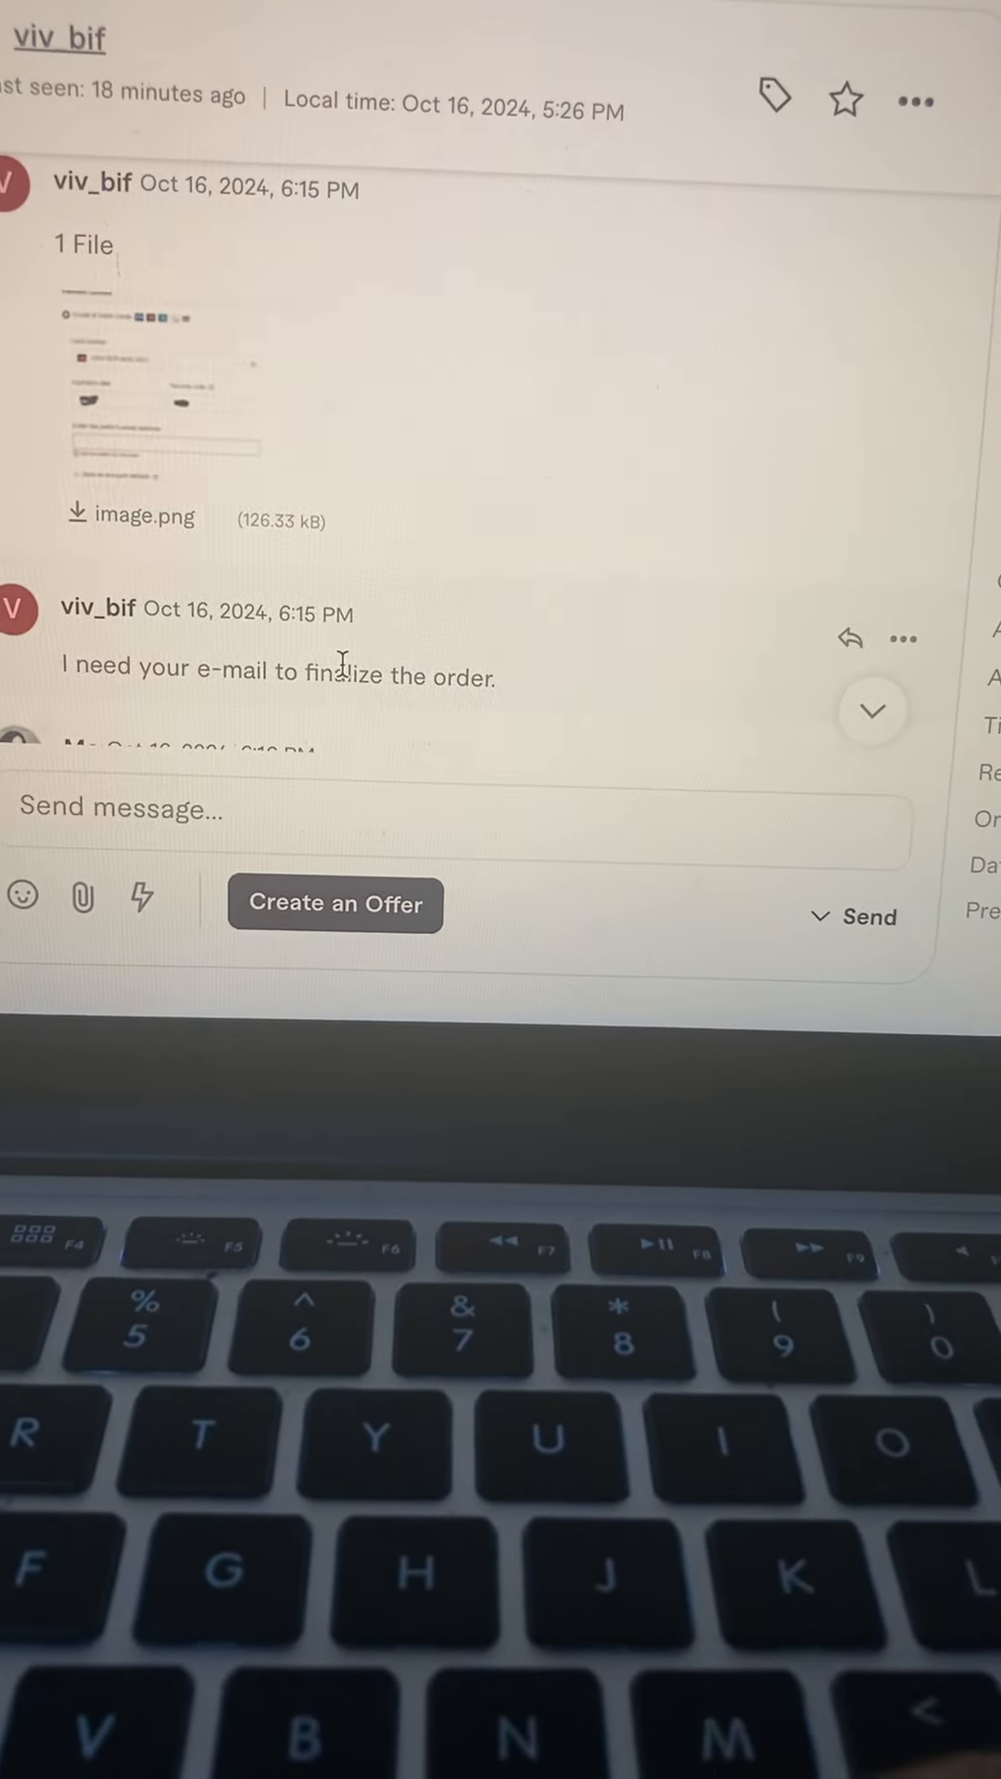
{"action": "scroll", "scroll_direction": "down", "scroll_amount": 3}
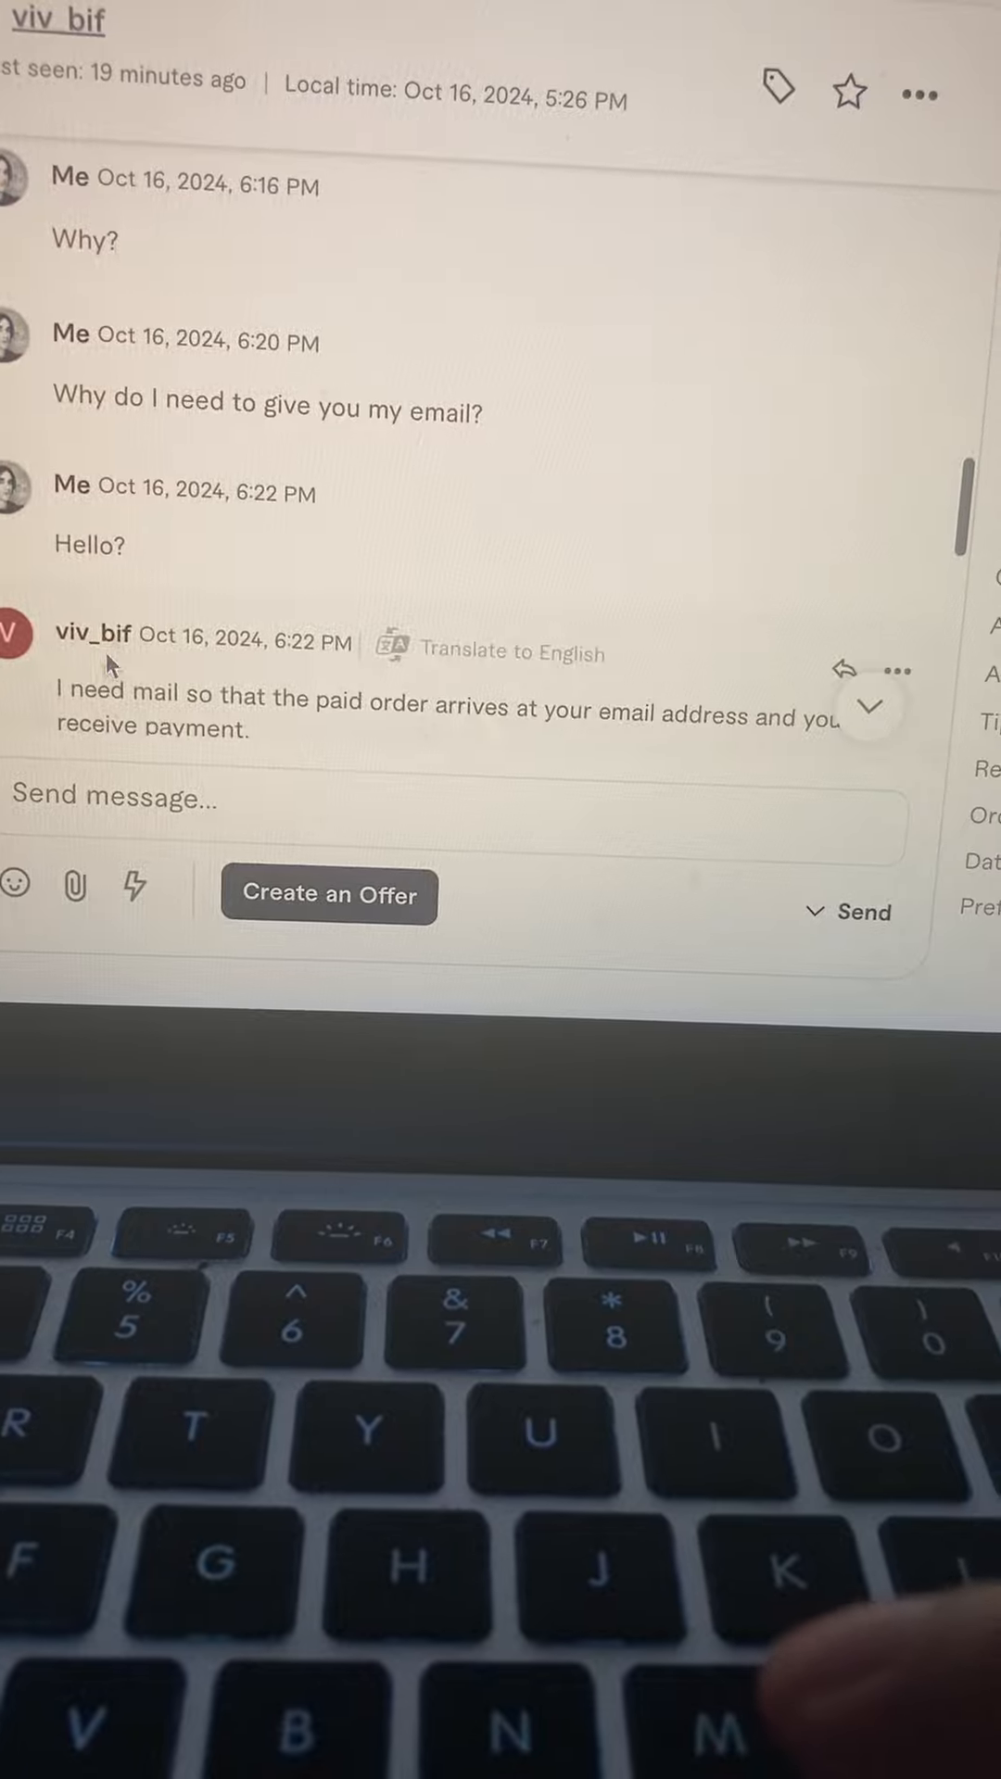
{"action": "scroll", "scroll_direction": "down", "scroll_amount": 3}
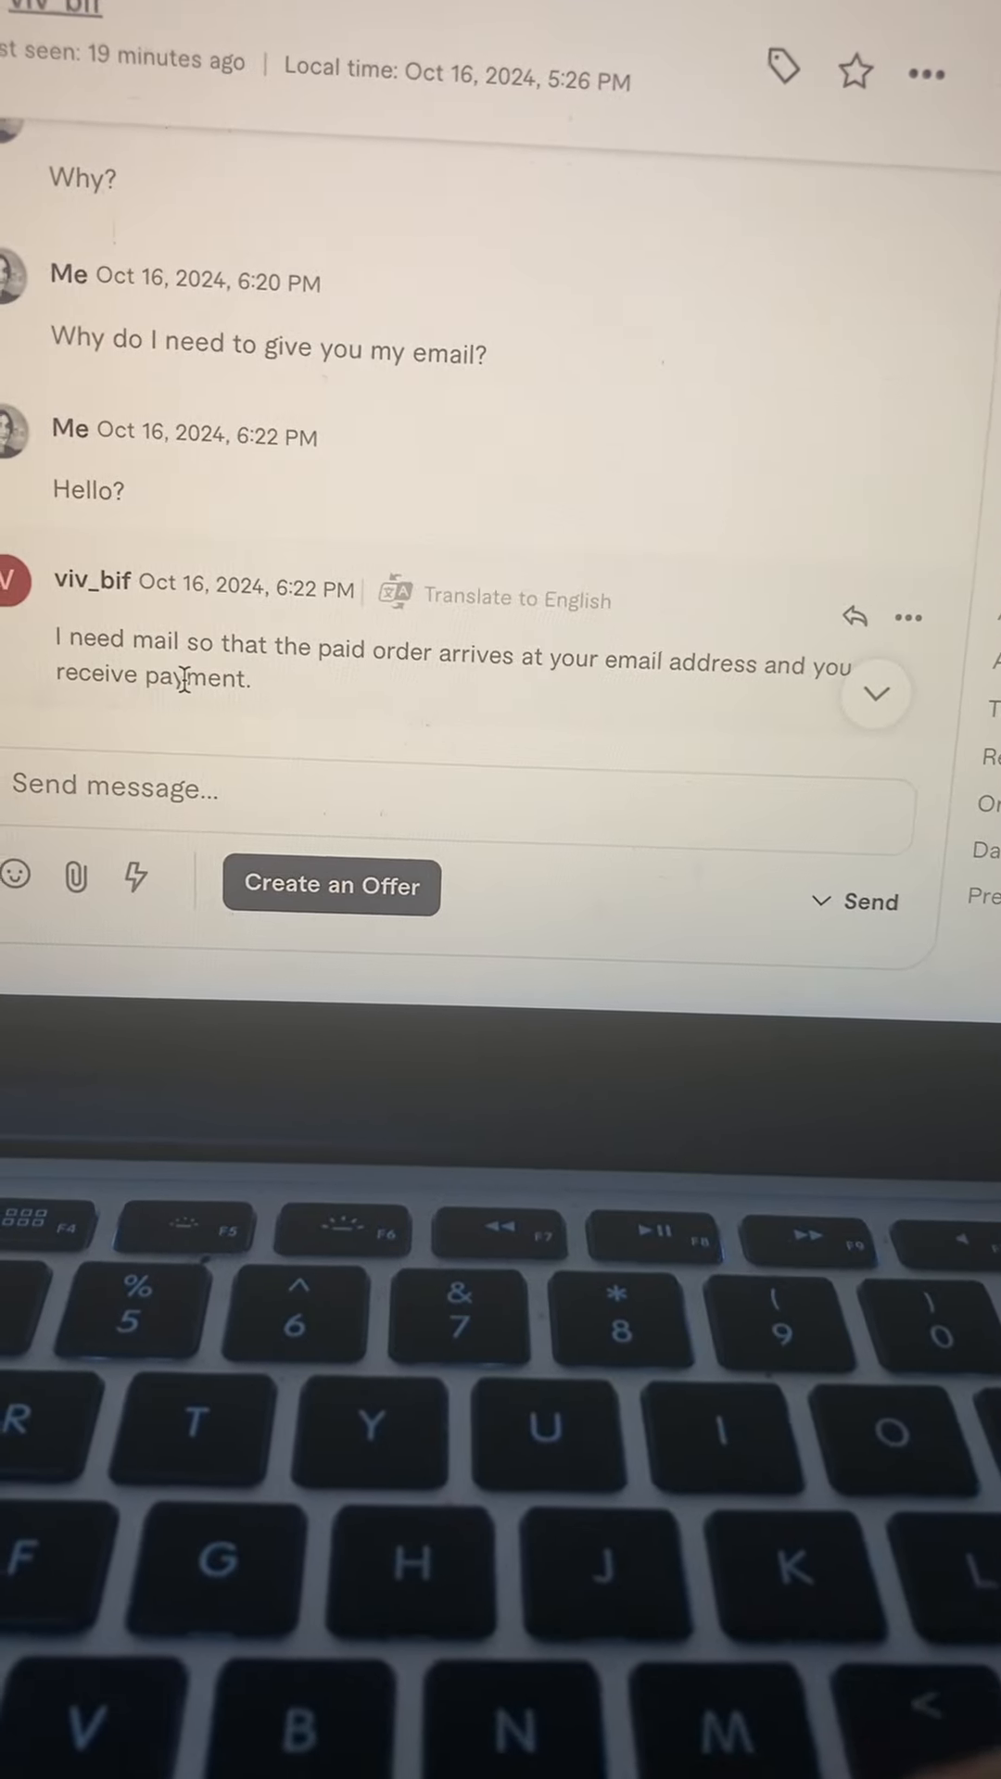